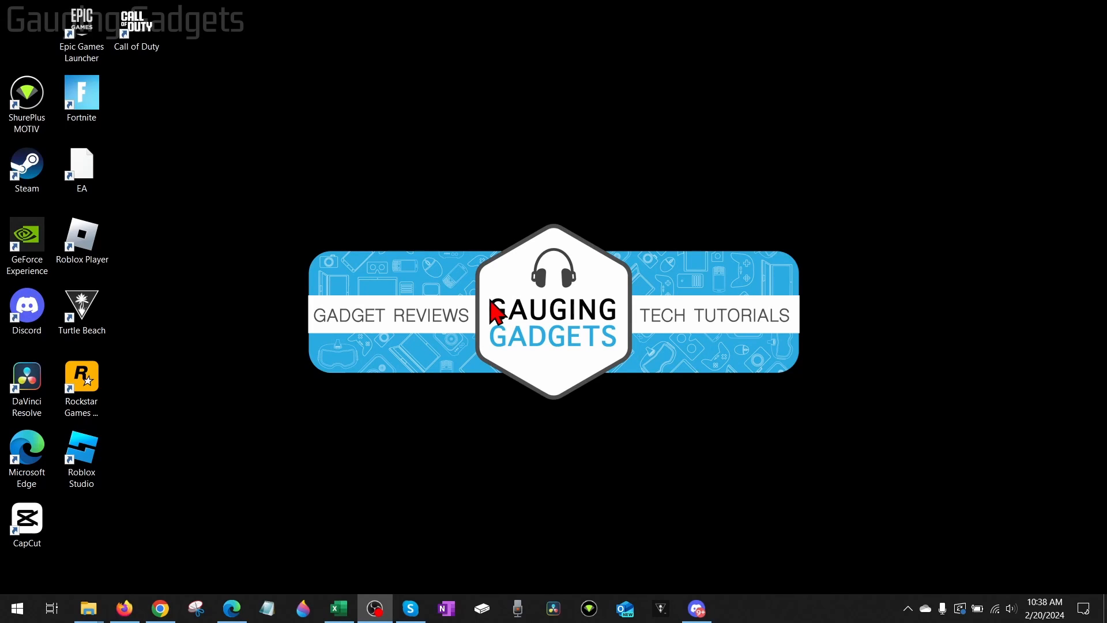
mouse_move(551, 225)
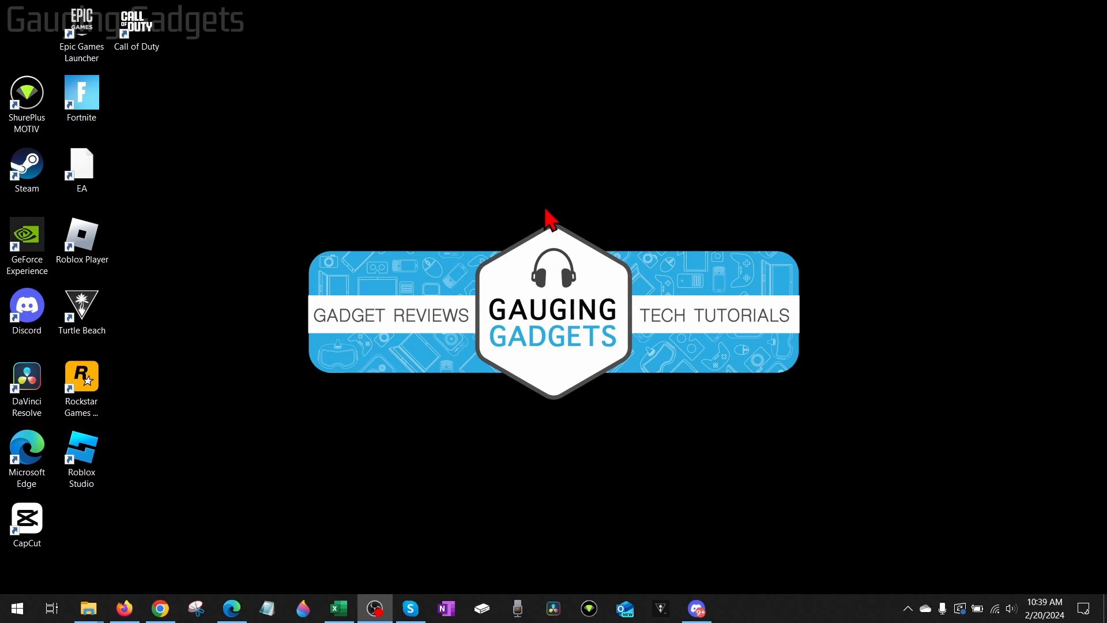
mouse_move(568, 221)
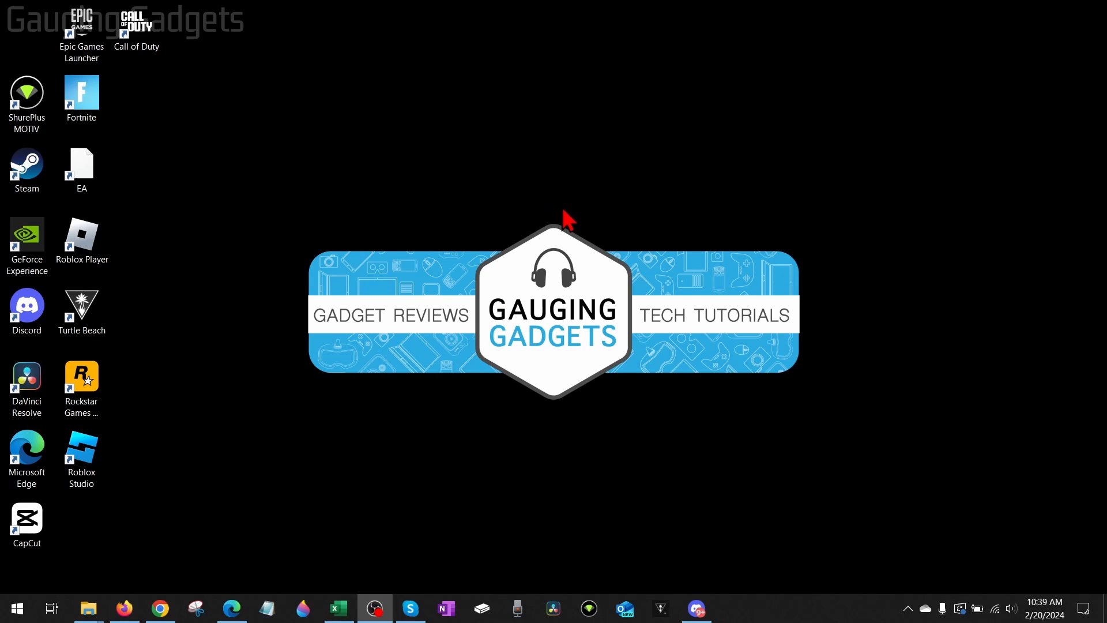
mouse_move(570, 207)
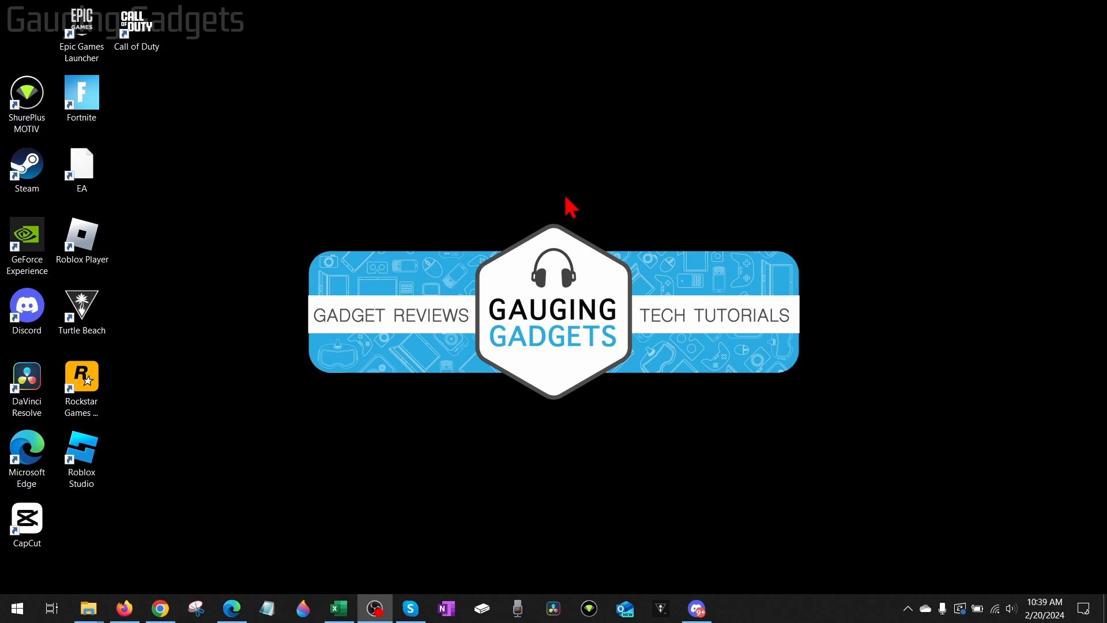
mouse_move(580, 214)
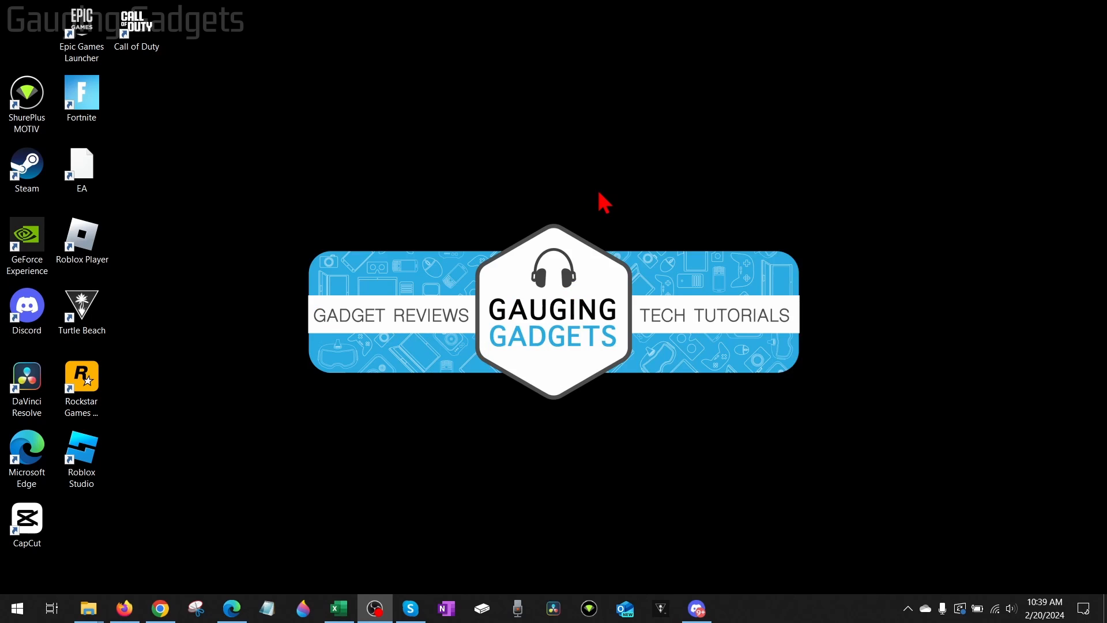
mouse_move(459, 283)
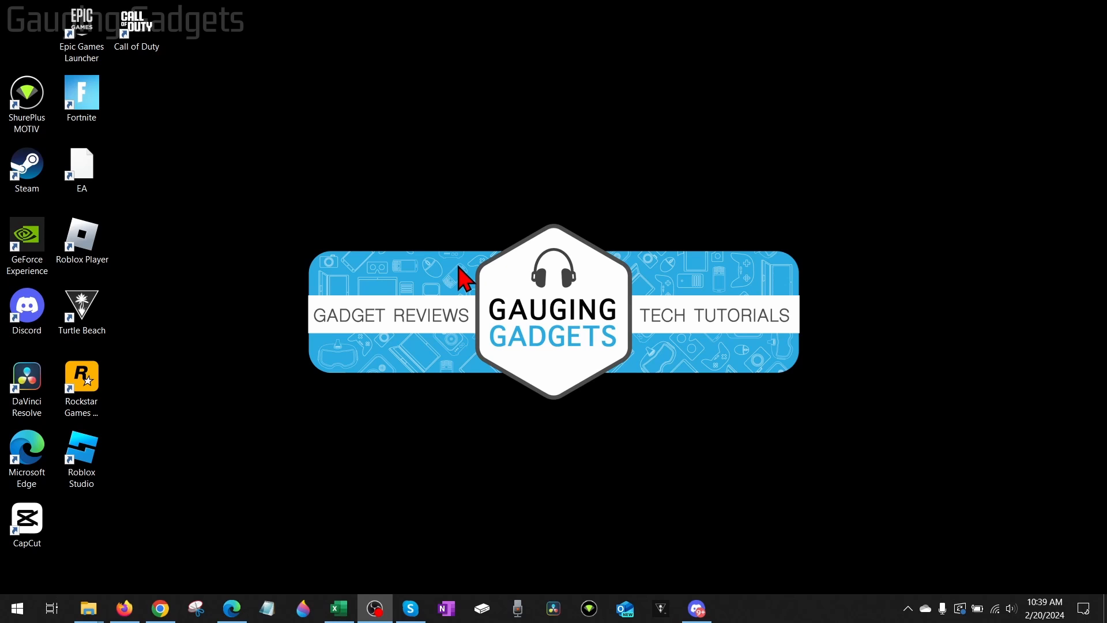
mouse_move(592, 294)
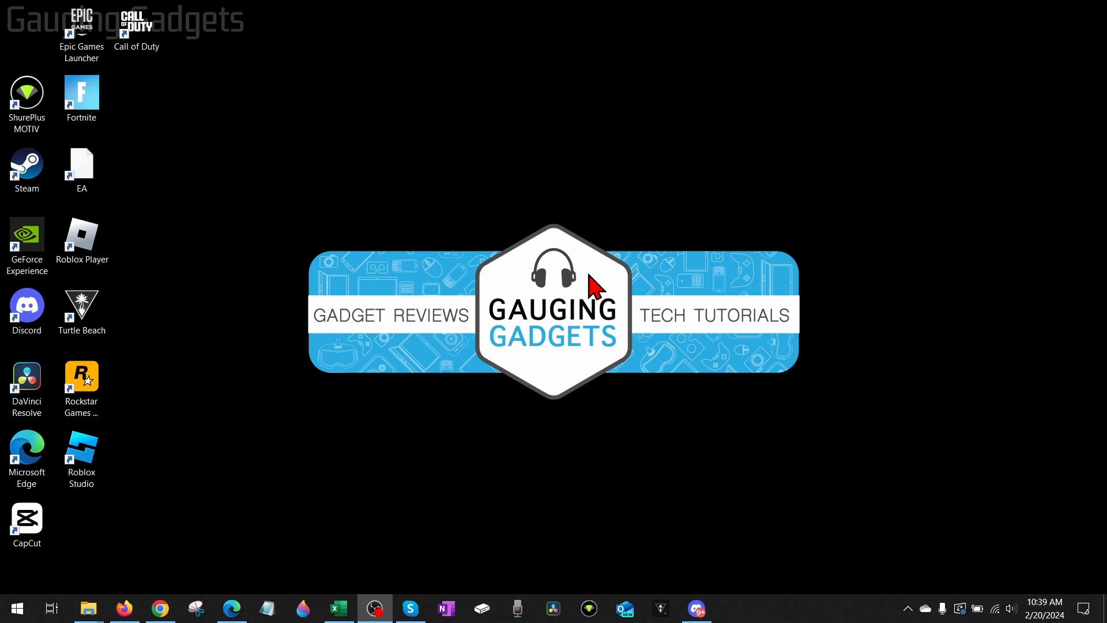
mouse_move(599, 293)
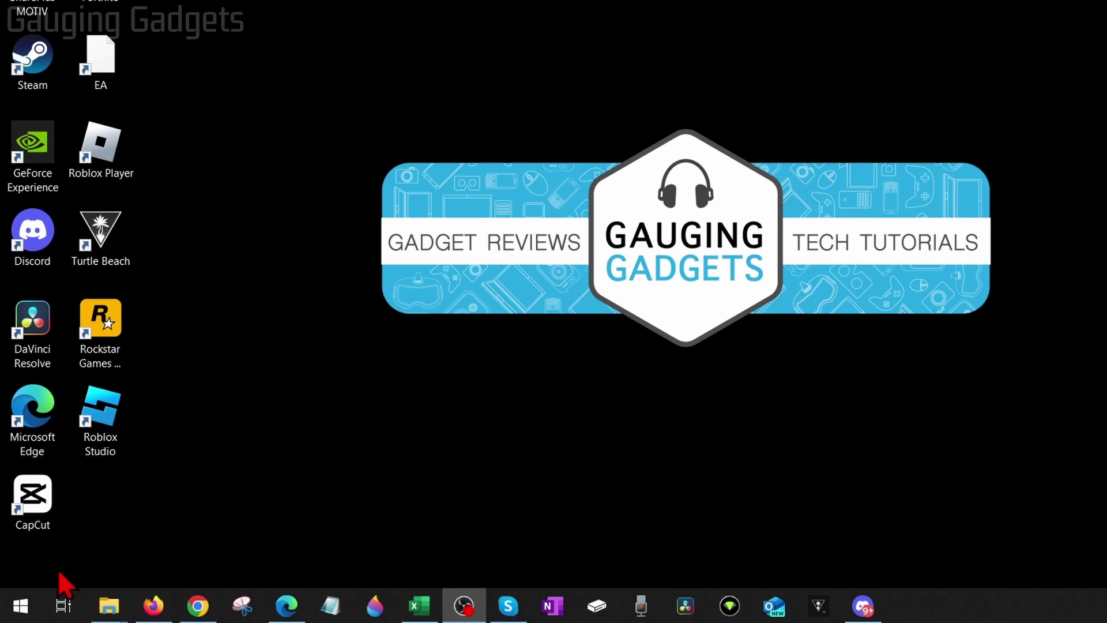
- Bring up Windows Start search to look for Microsoft Store
click(11, 602)
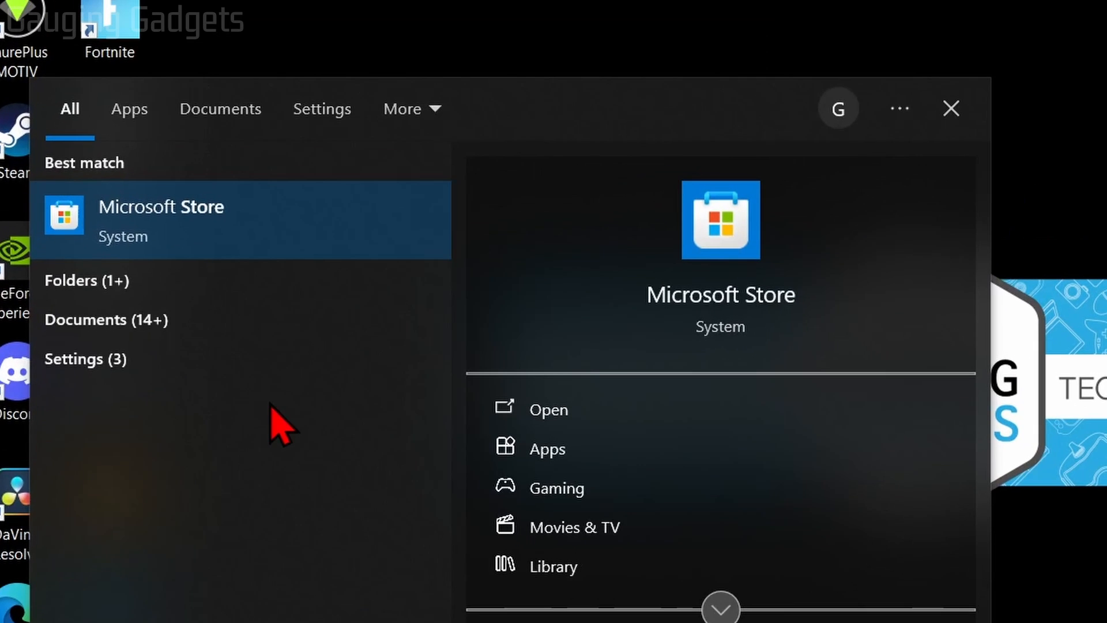
mouse_move(159, 245)
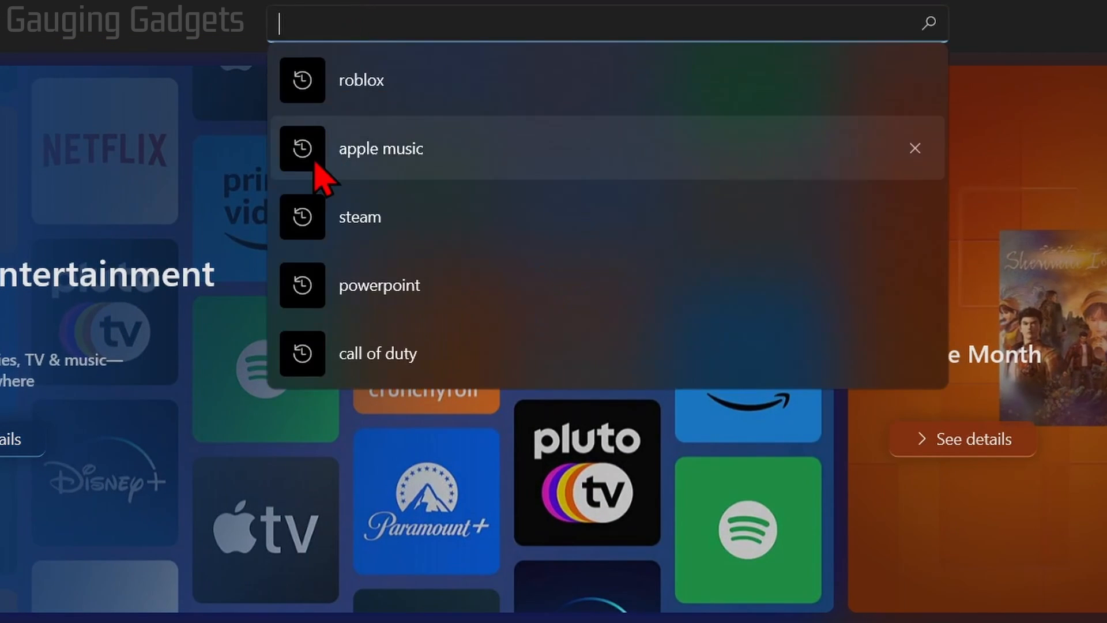
- Search the Store for 'apple m' to reach the Apple Music product page
text(apple m)
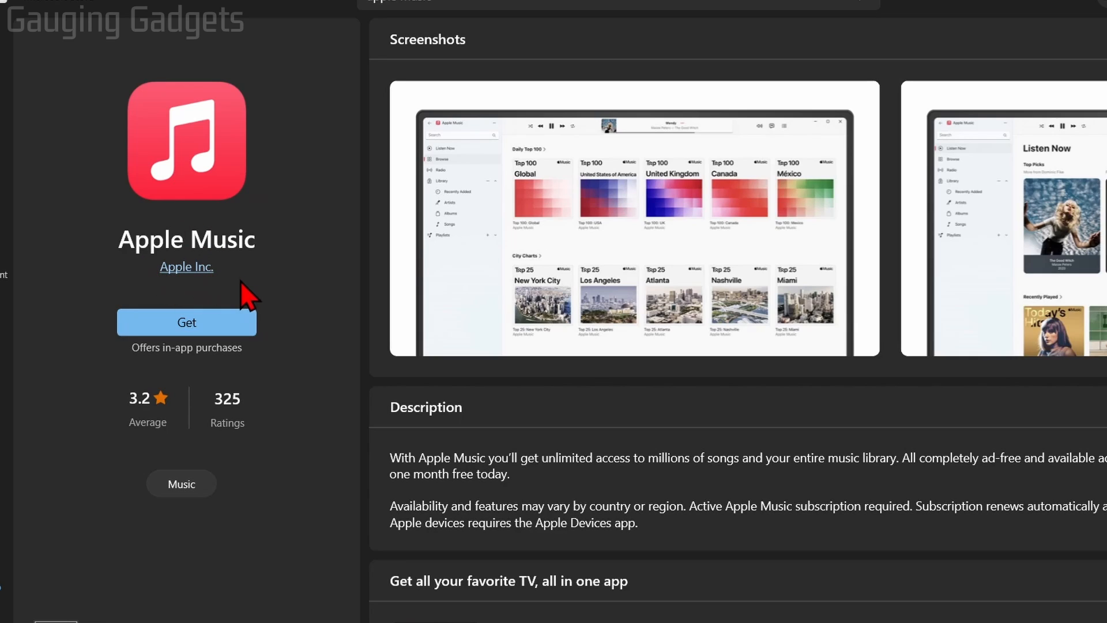
mouse_move(285, 288)
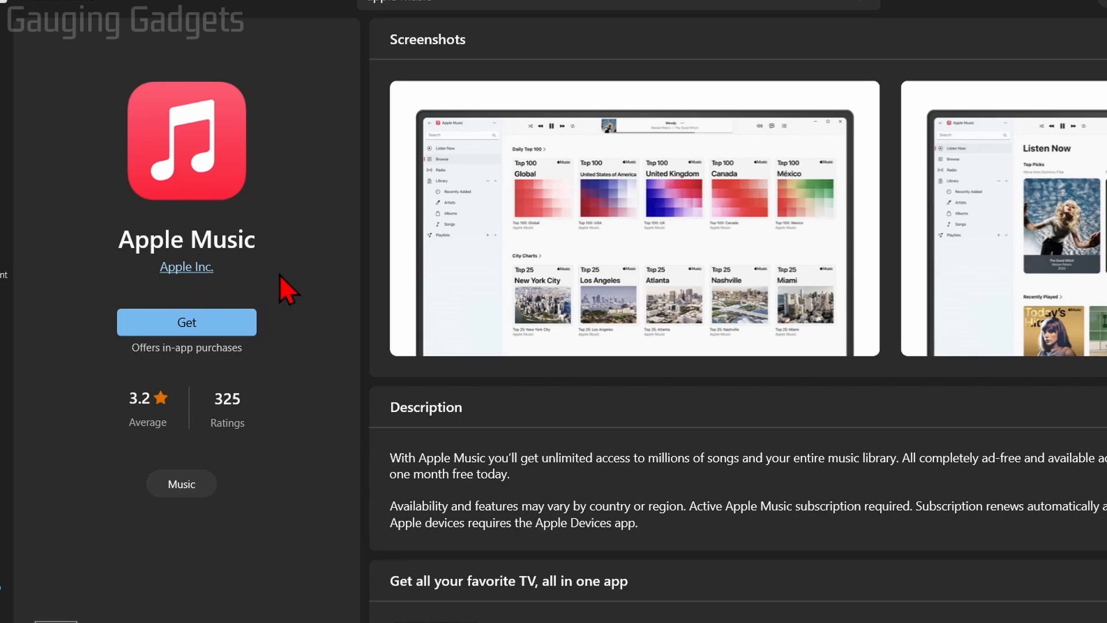
mouse_move(301, 286)
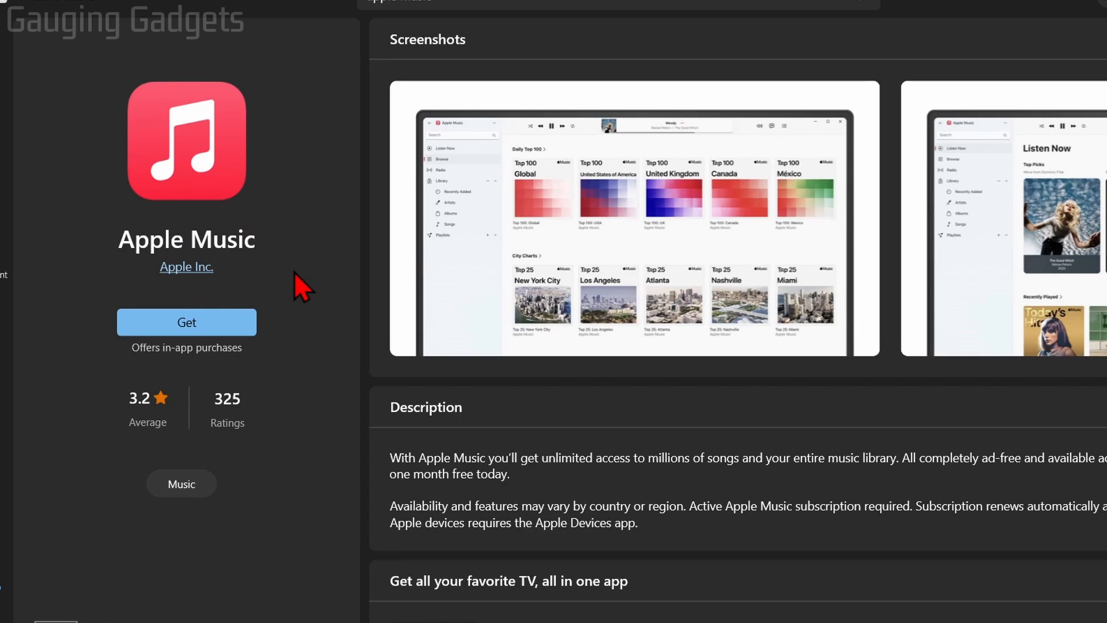
- Get Apple Music to download and install it, then launch the installed app
click(186, 322)
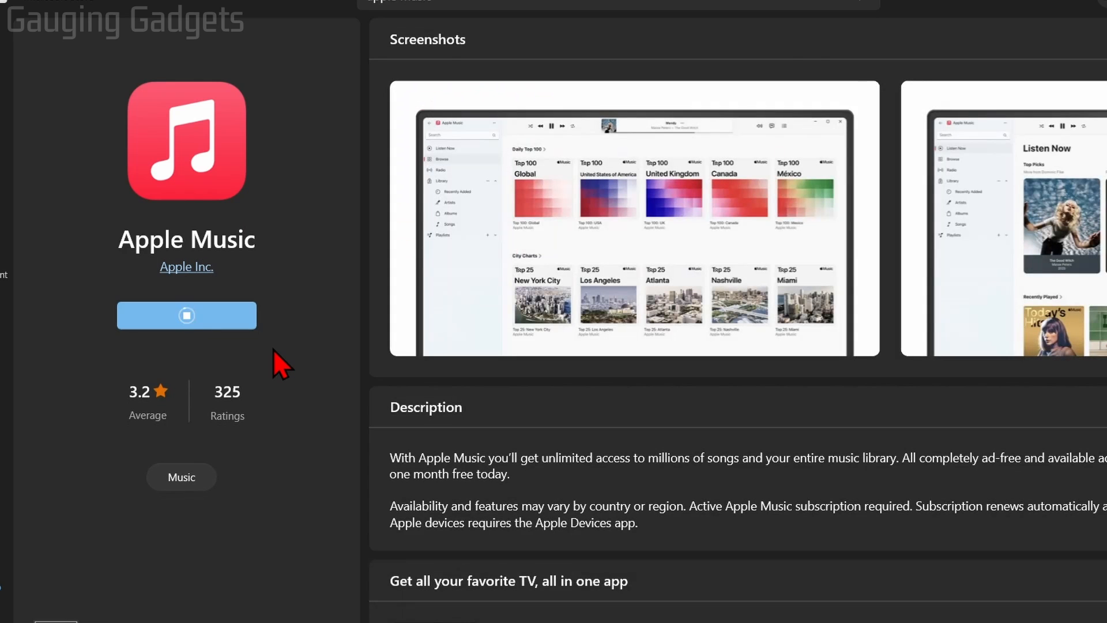
click(187, 315)
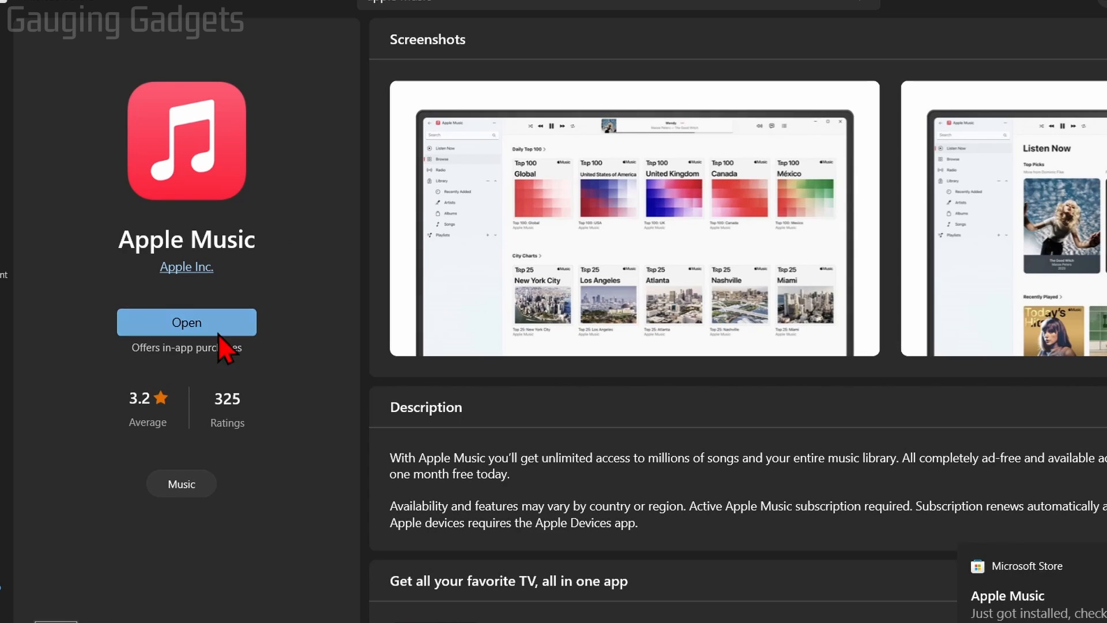
click(187, 322)
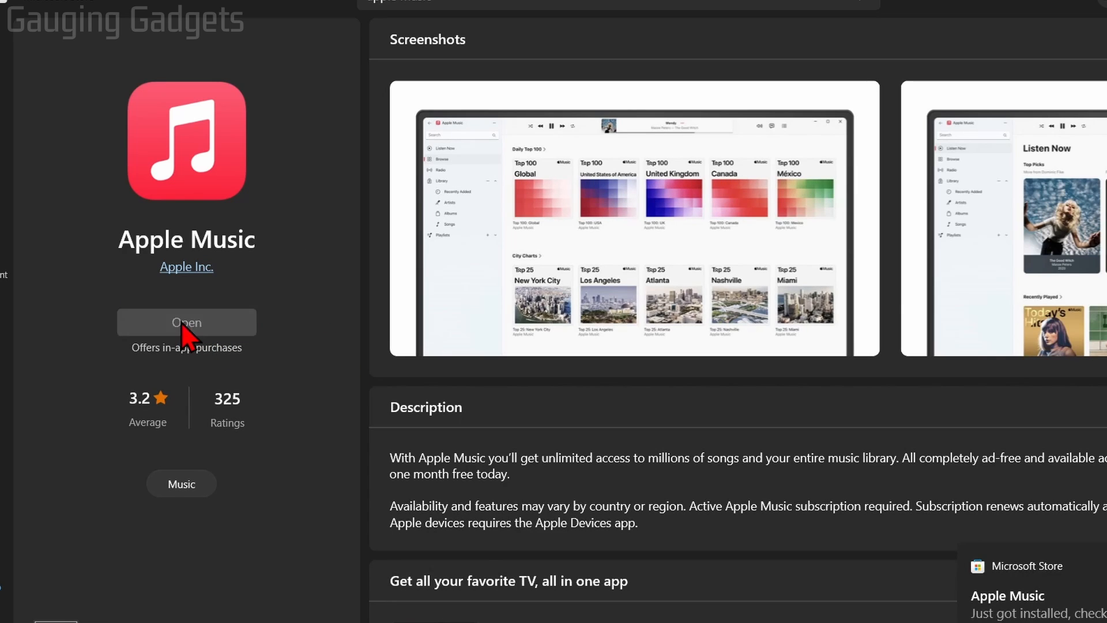
click(186, 322)
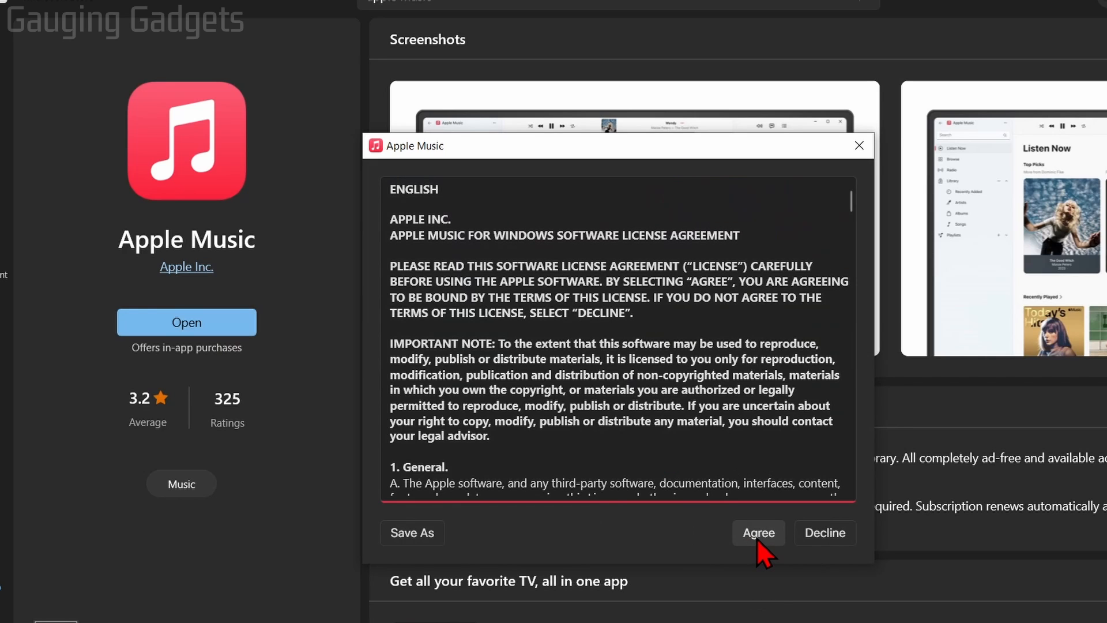
- Agree to the license and choose Start Listening to reach the Listen Now page
click(759, 533)
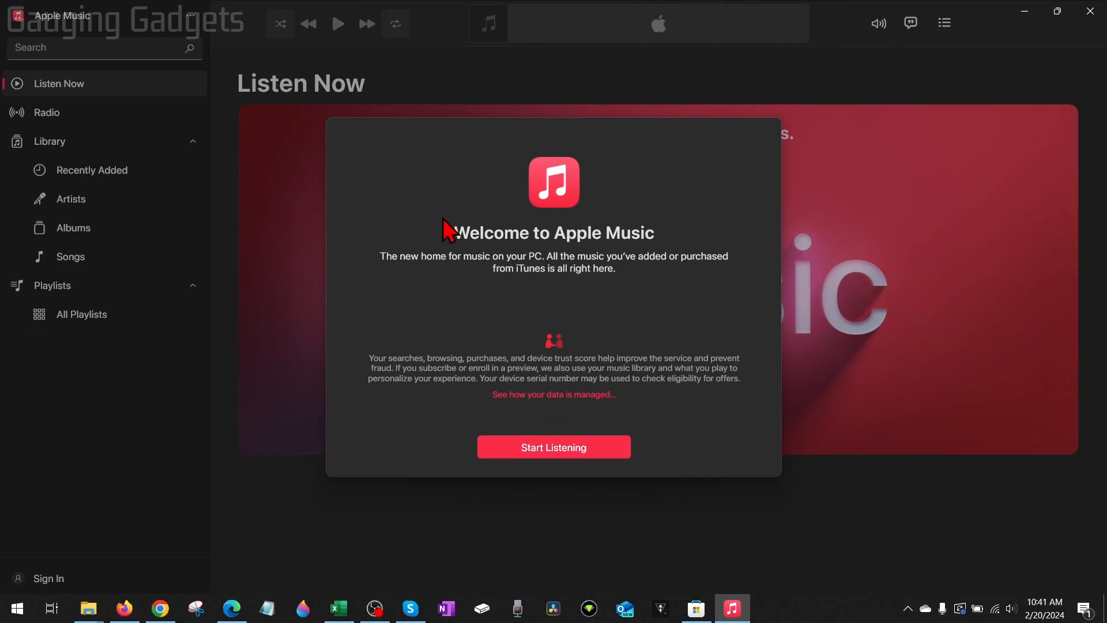
click(554, 447)
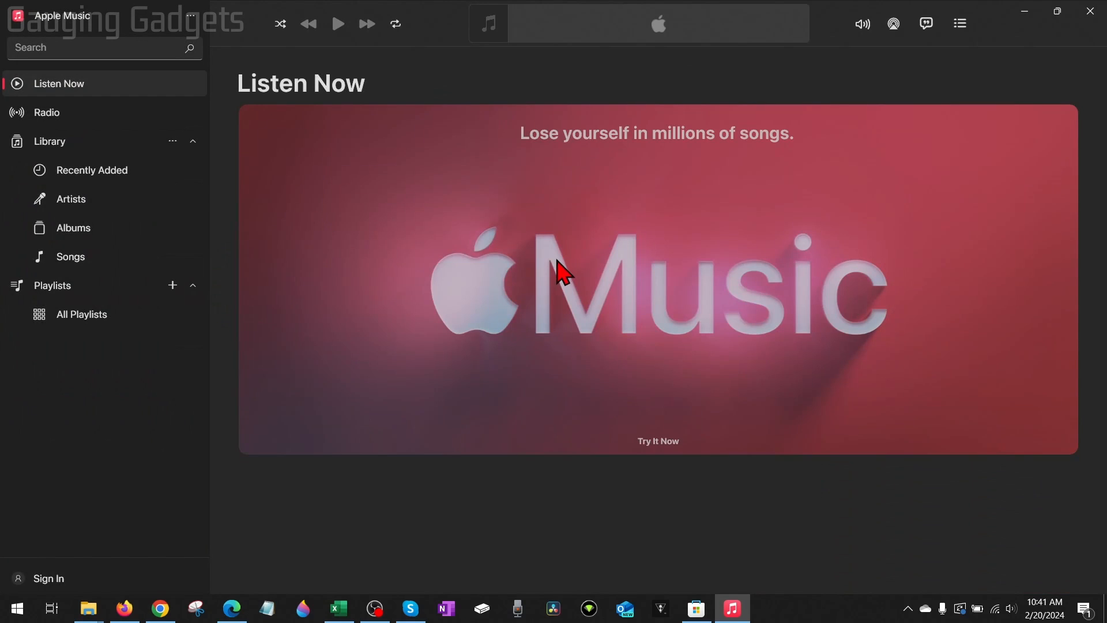
mouse_move(444, 251)
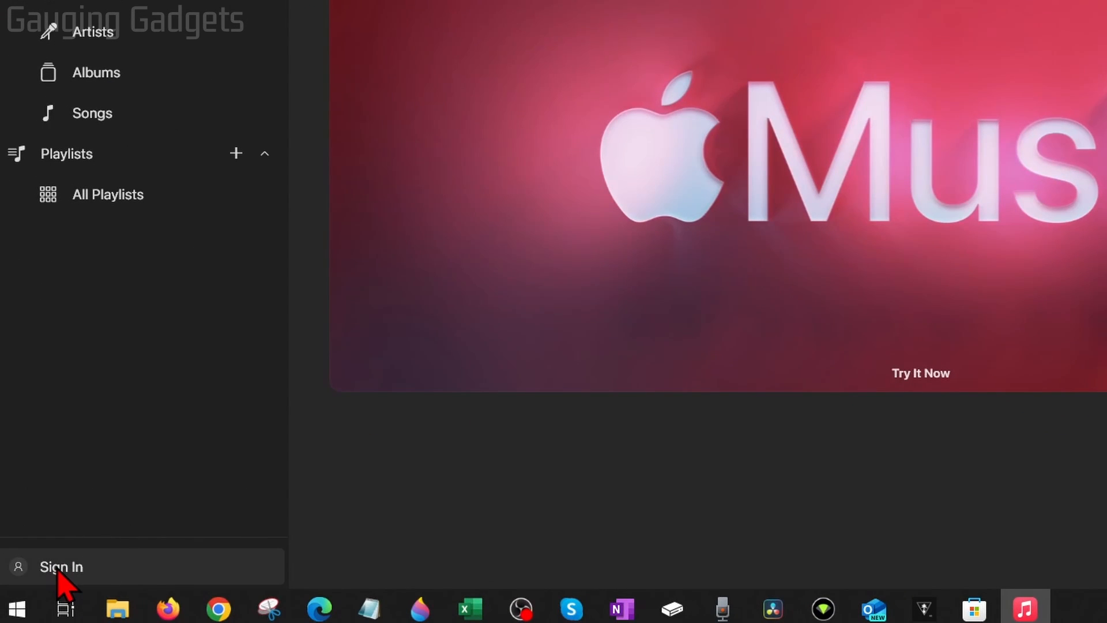
- Sign in from the sidebar with the Apple ID so Listen Now shows personalized picks
click(62, 566)
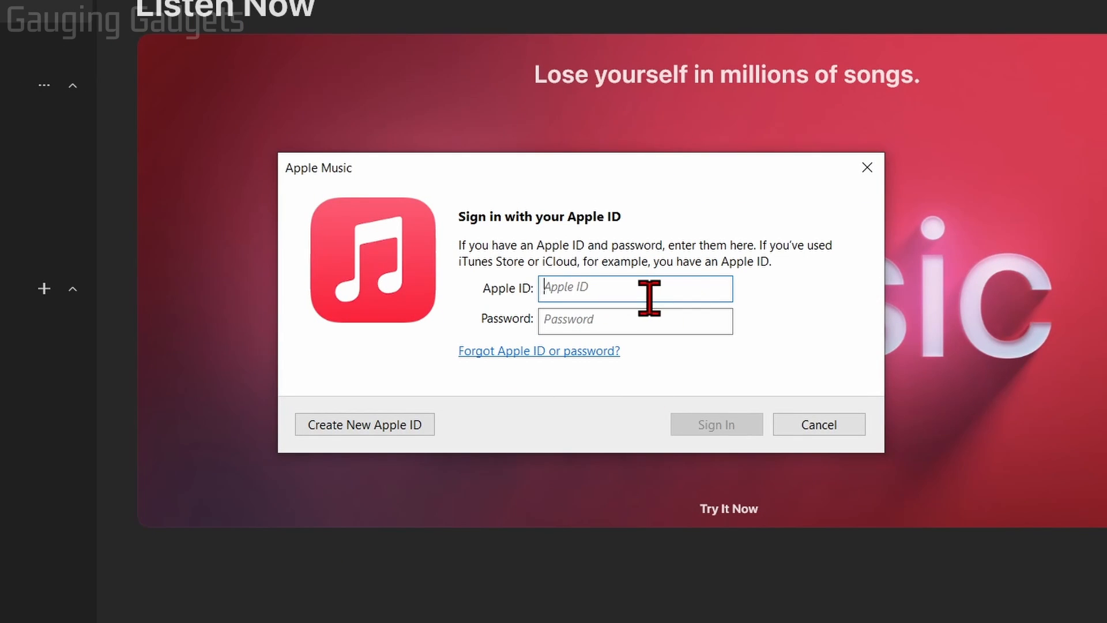
click(818, 424)
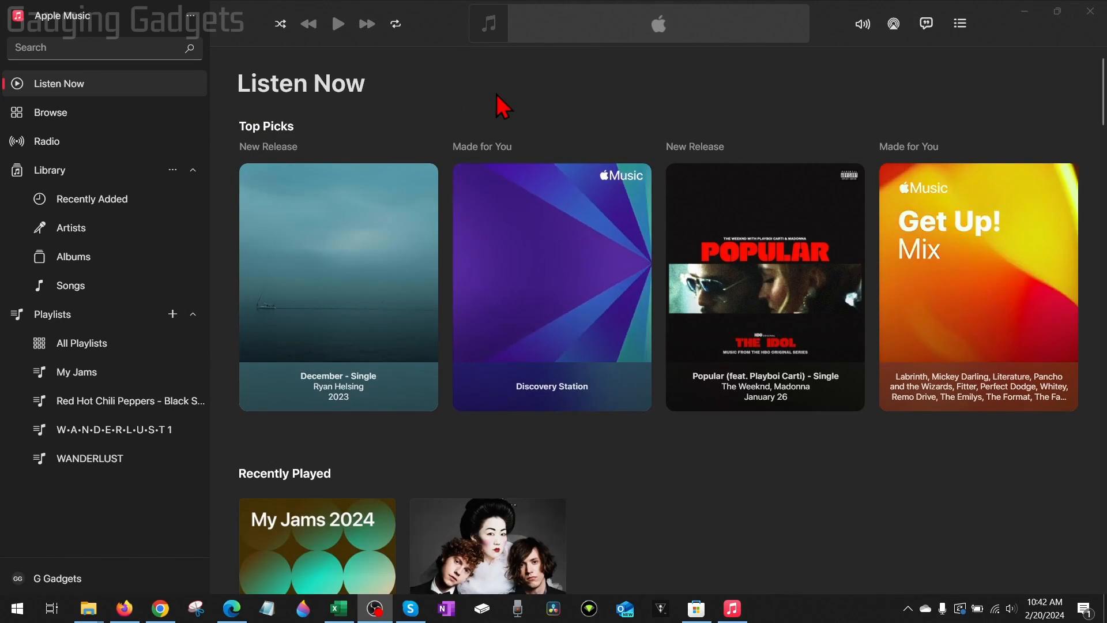
mouse_move(520, 126)
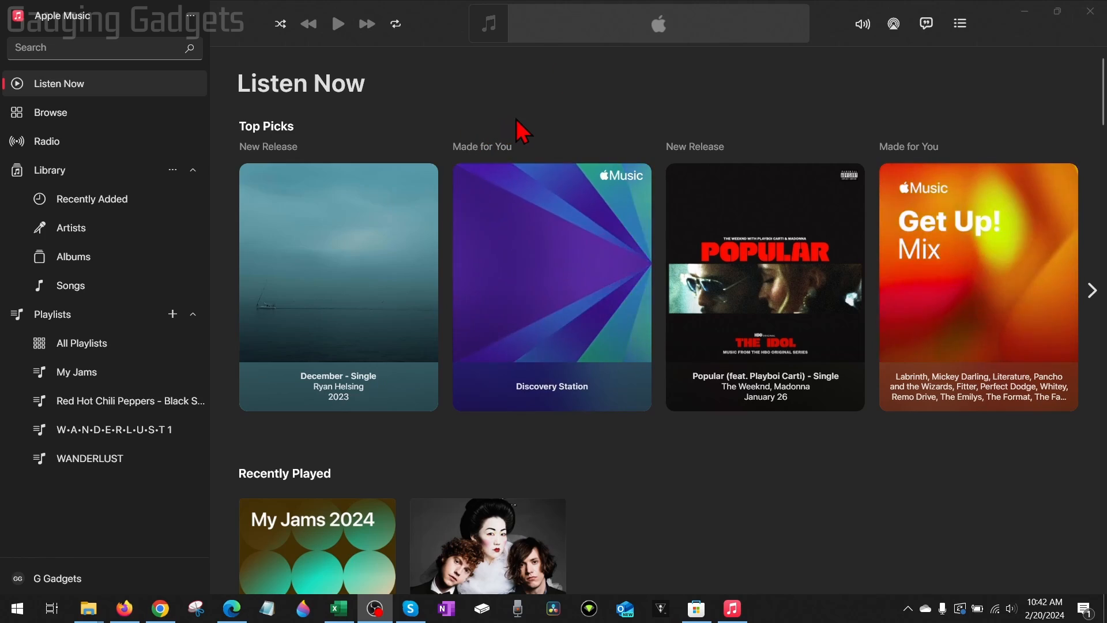